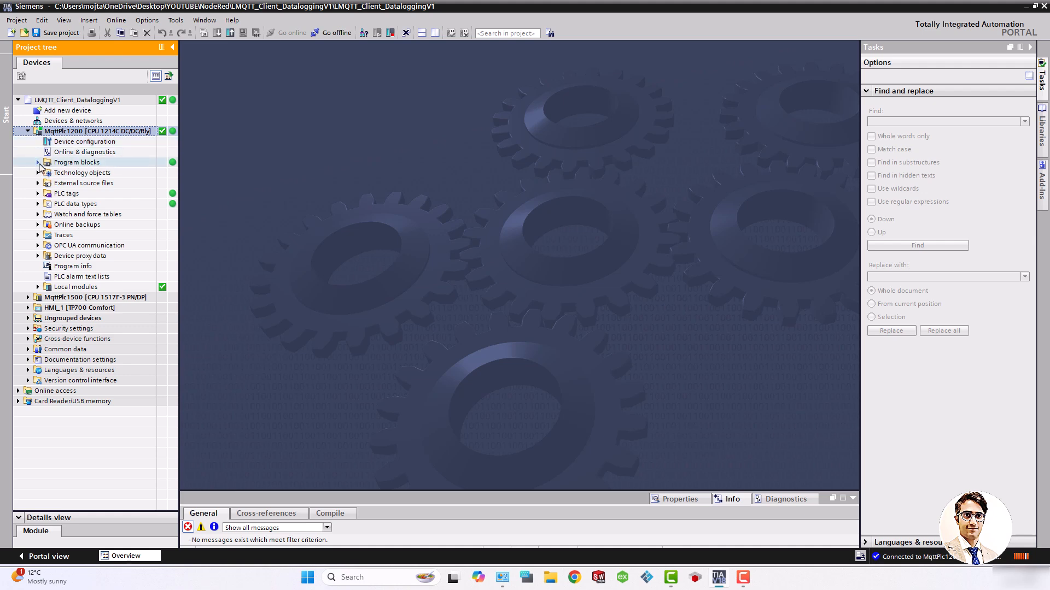
- Expand Program blocks and open Main [OB1] to view LMQTT_Client's live parameter values
click(38, 162)
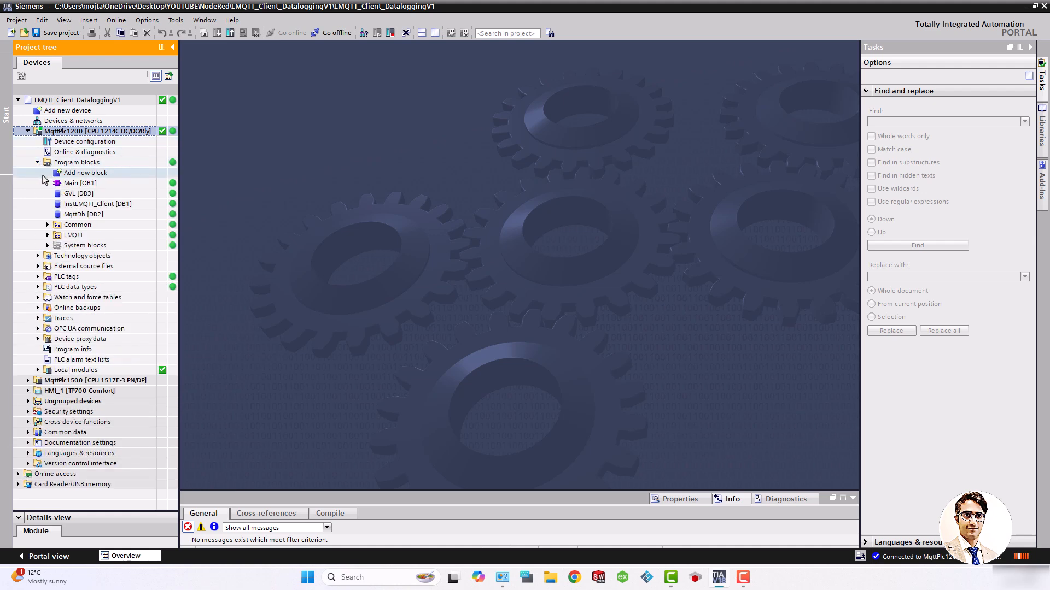
click(80, 183)
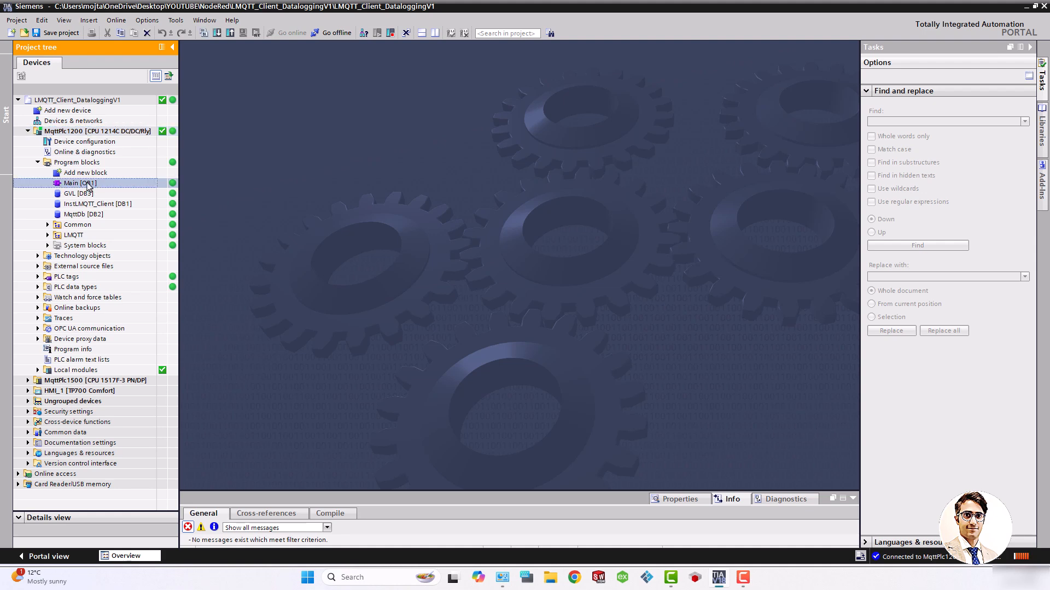
double_click(79, 183)
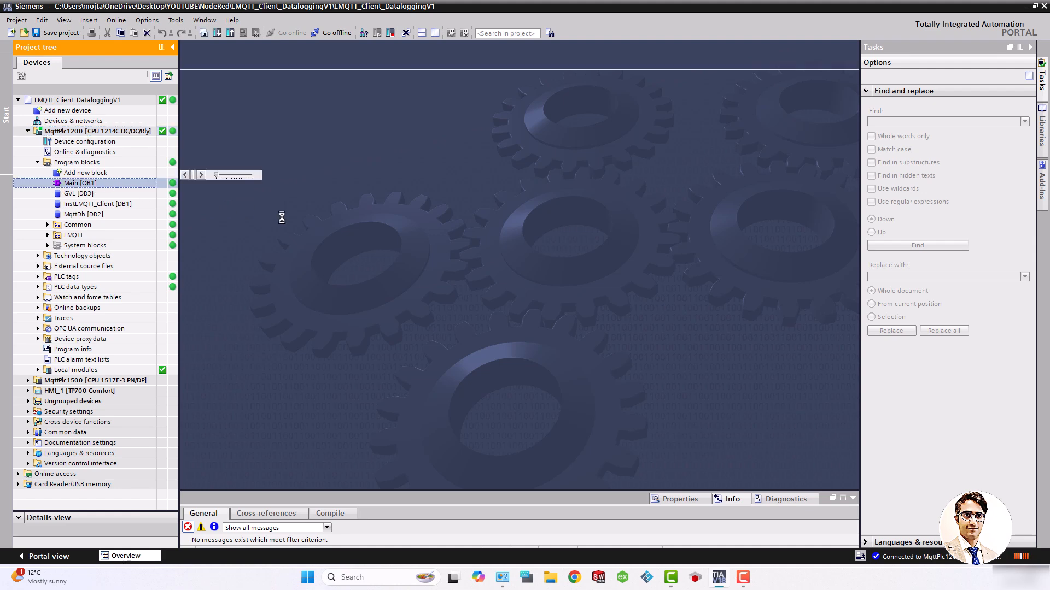
double_click(81, 183)
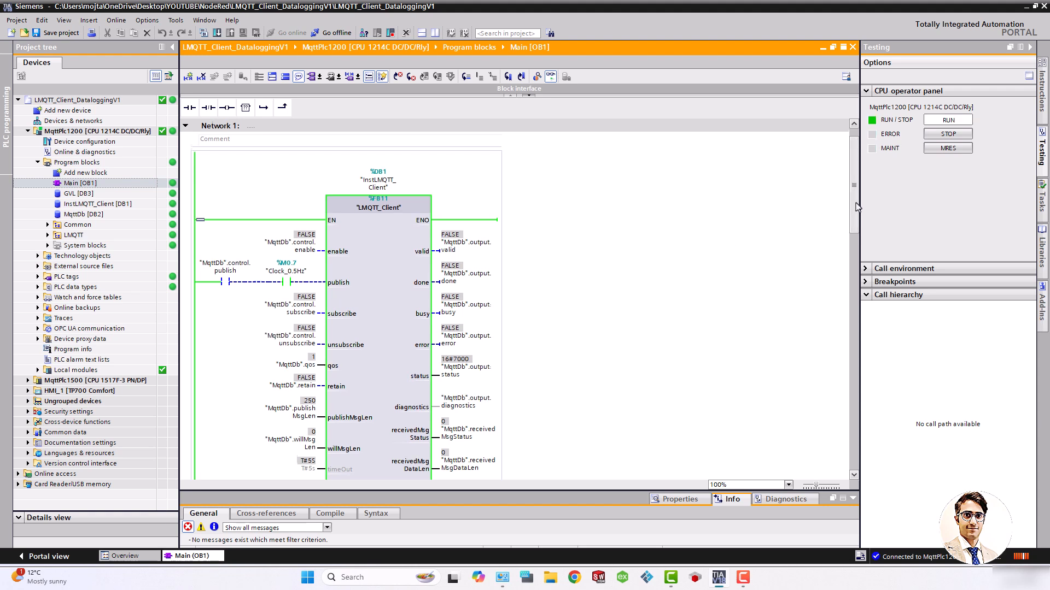
scroll(down, 3)
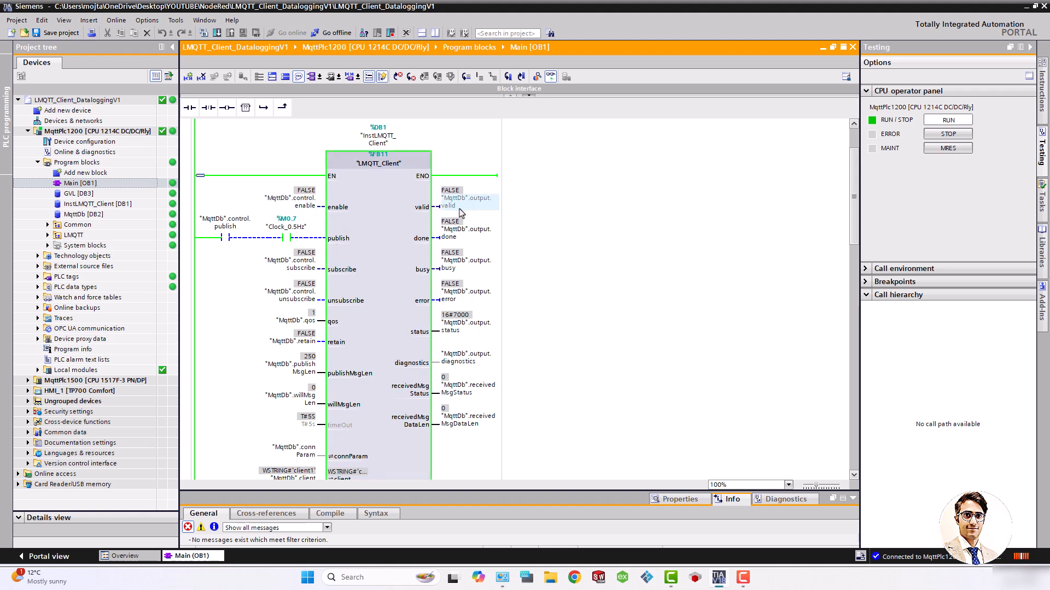
mouse_move(572, 295)
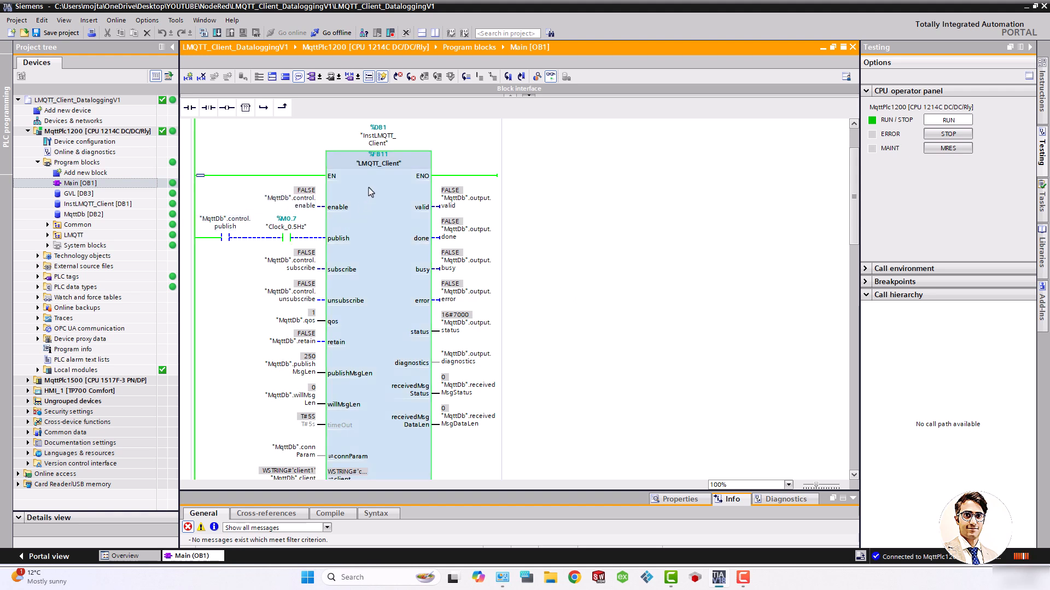
click(83, 215)
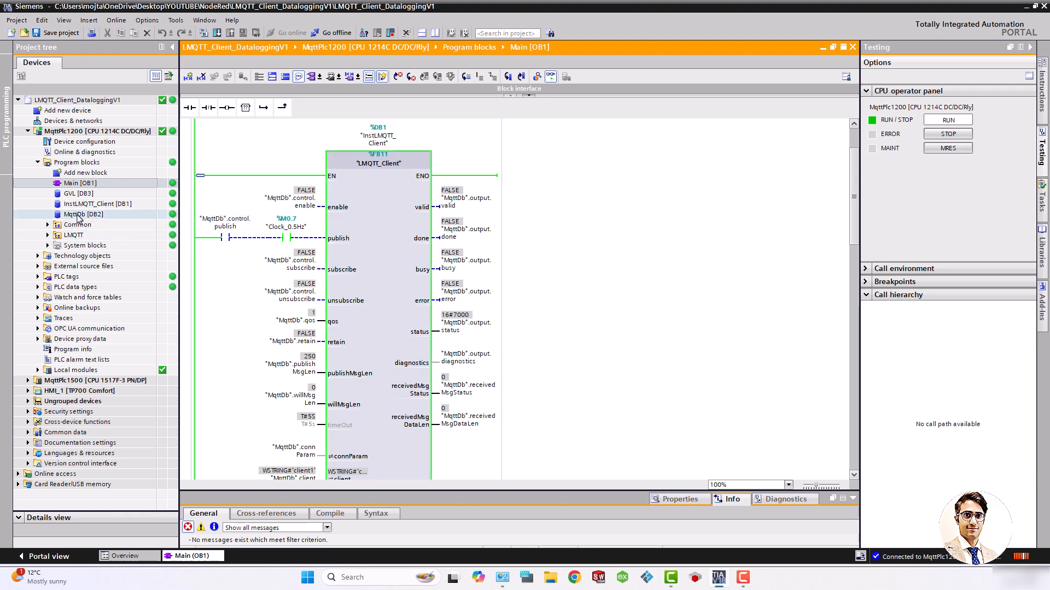
- Open MqttDb [DB2], expand control, and toggle enable to TRUE, confirming with Yes
double_click(83, 214)
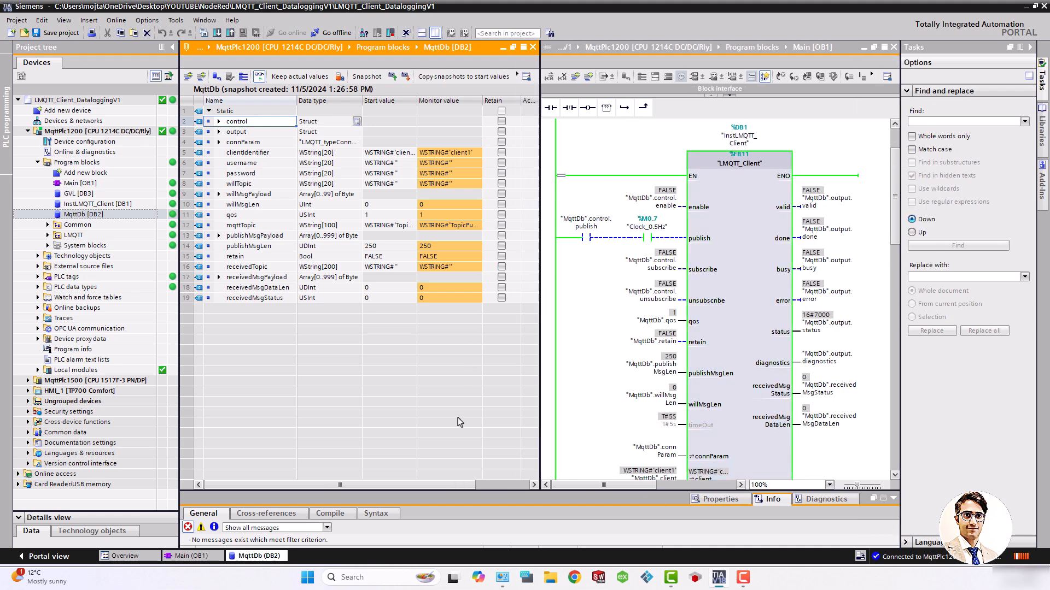
mouse_move(230, 161)
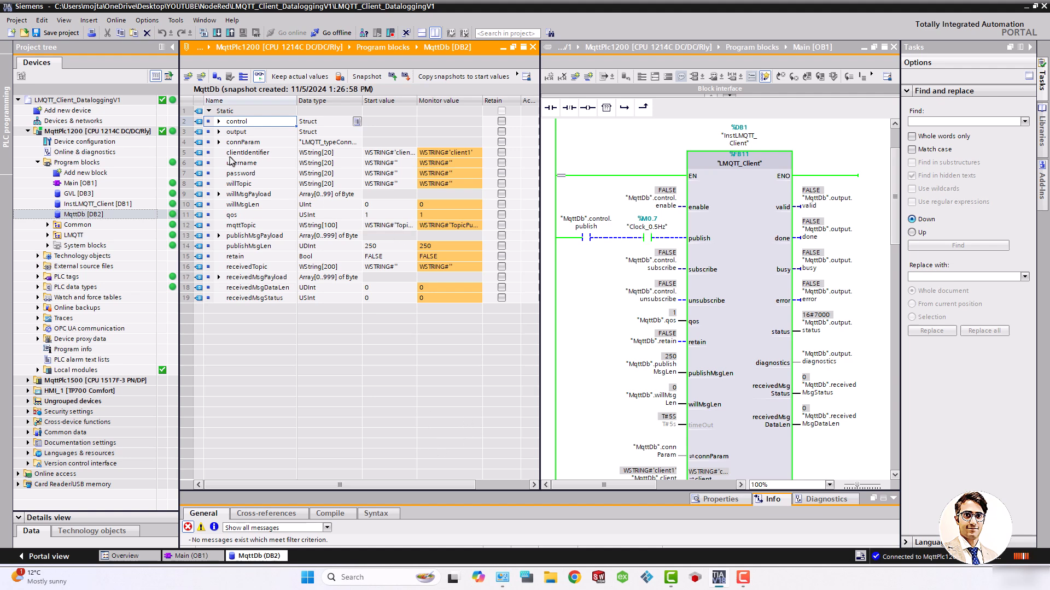
click(219, 122)
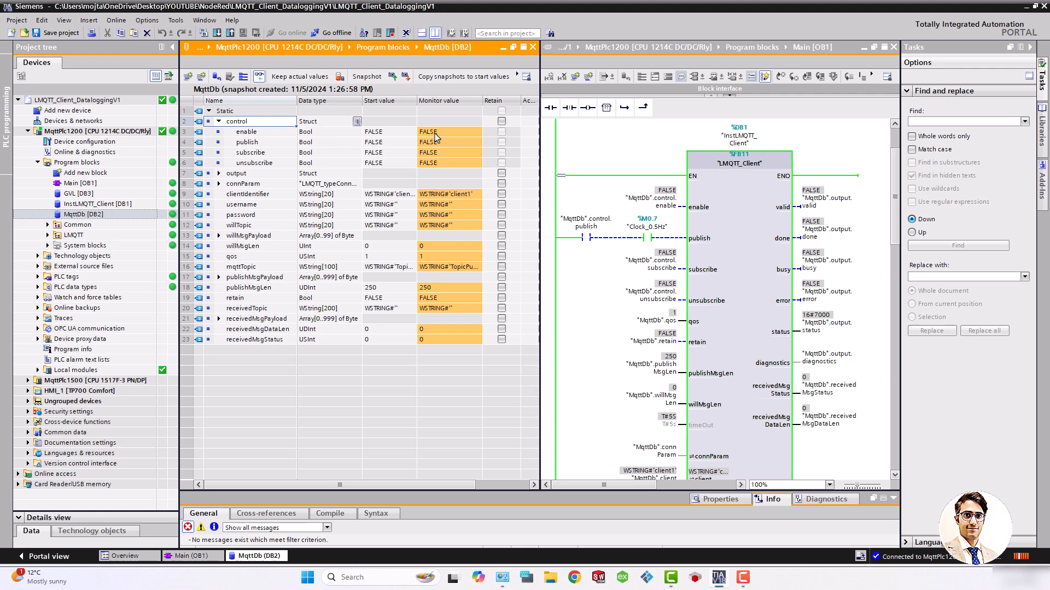
double_click(448, 131)
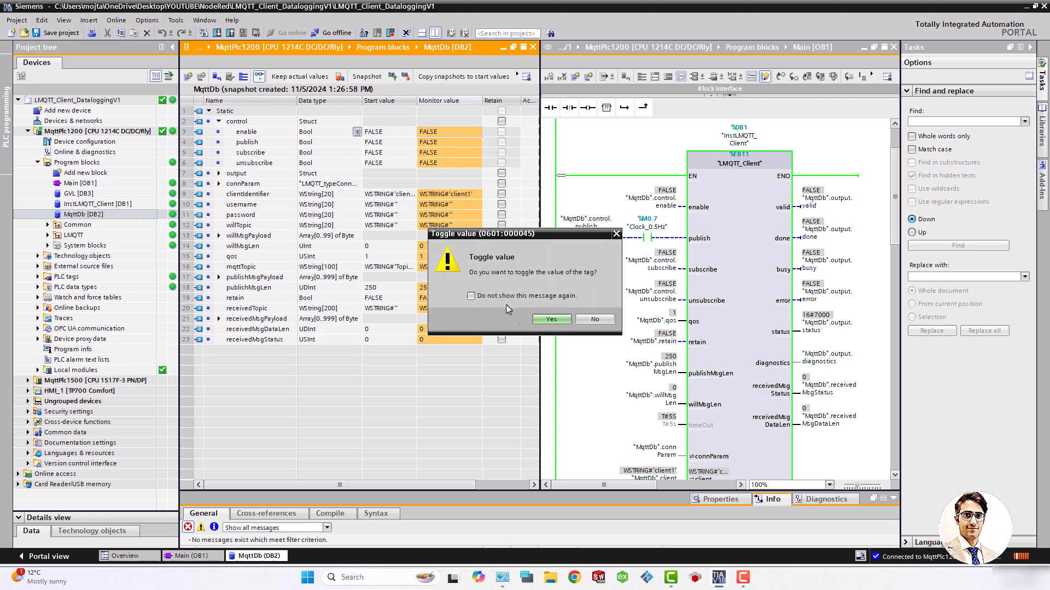
click(550, 318)
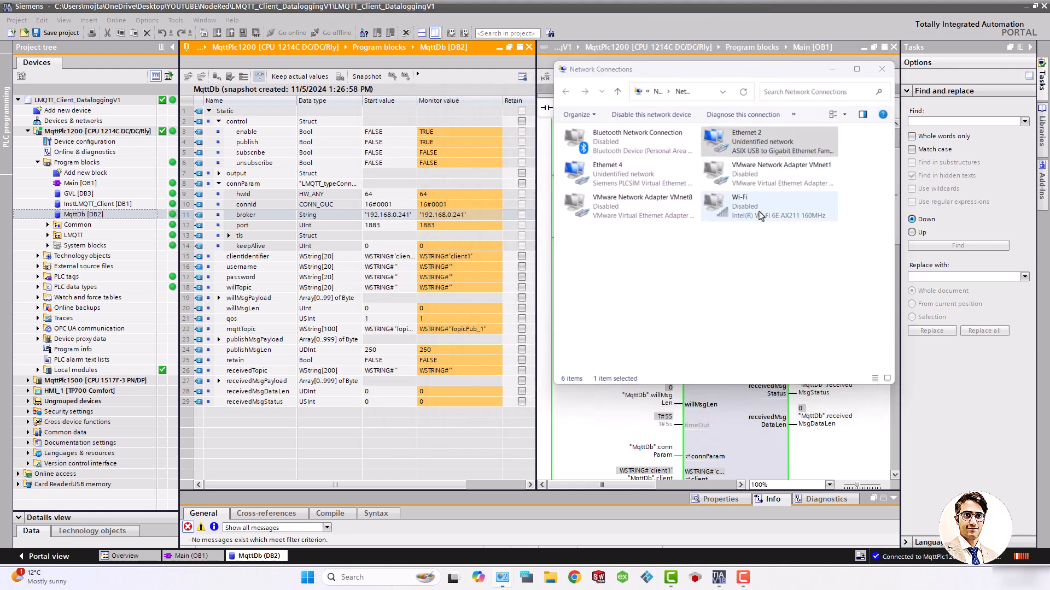
- Inspect Ethernet 2's properties to confirm IPv4 address 192.168.0.241, then close the dialog
double_click(769, 141)
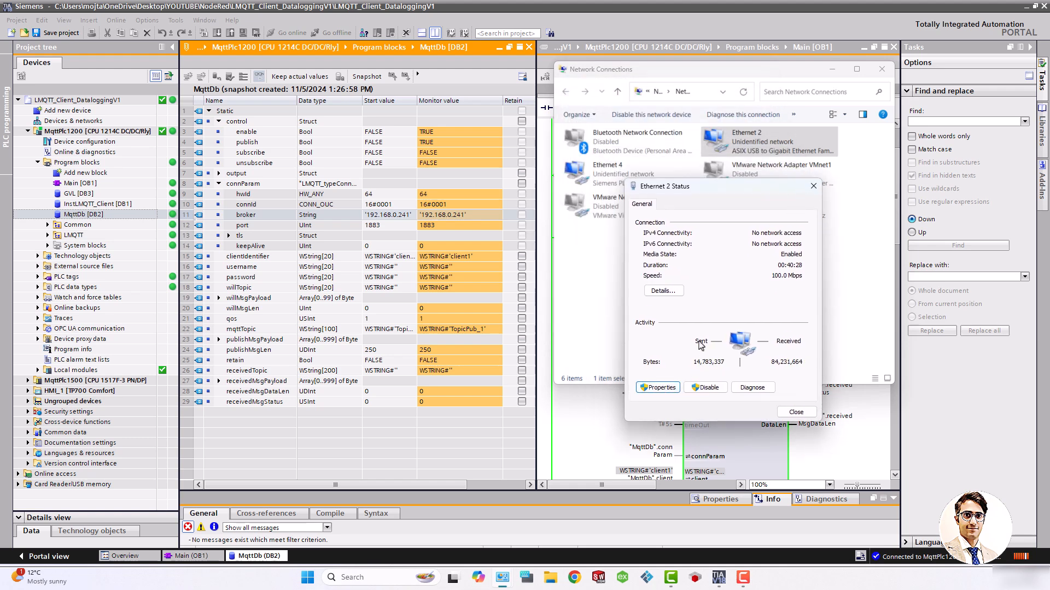
click(657, 387)
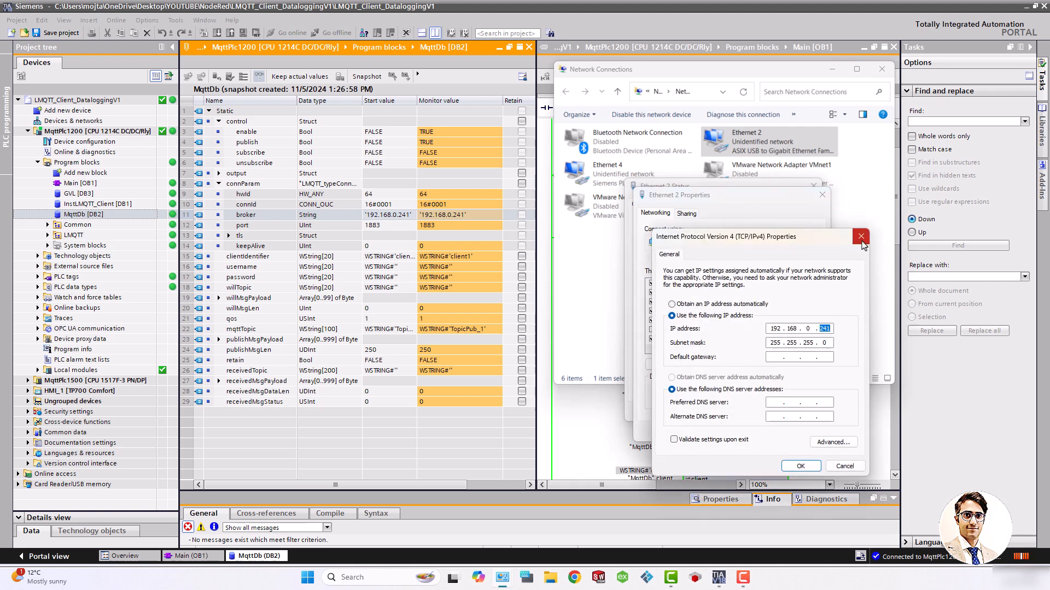
click(861, 237)
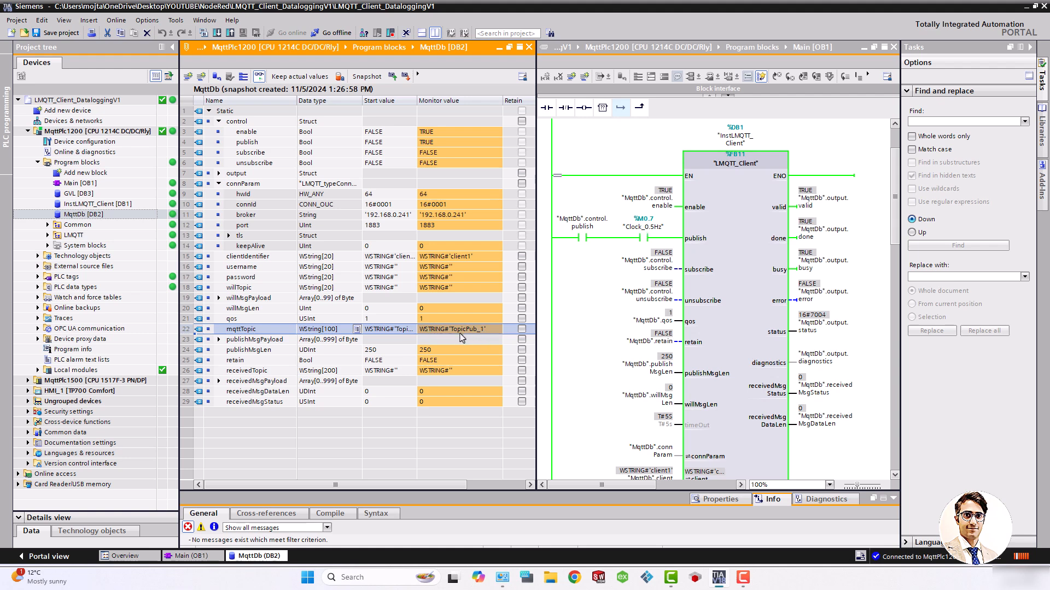
- Expand publishMsgPayload to reveal its bytes and scroll through the MqttDb values
click(218, 339)
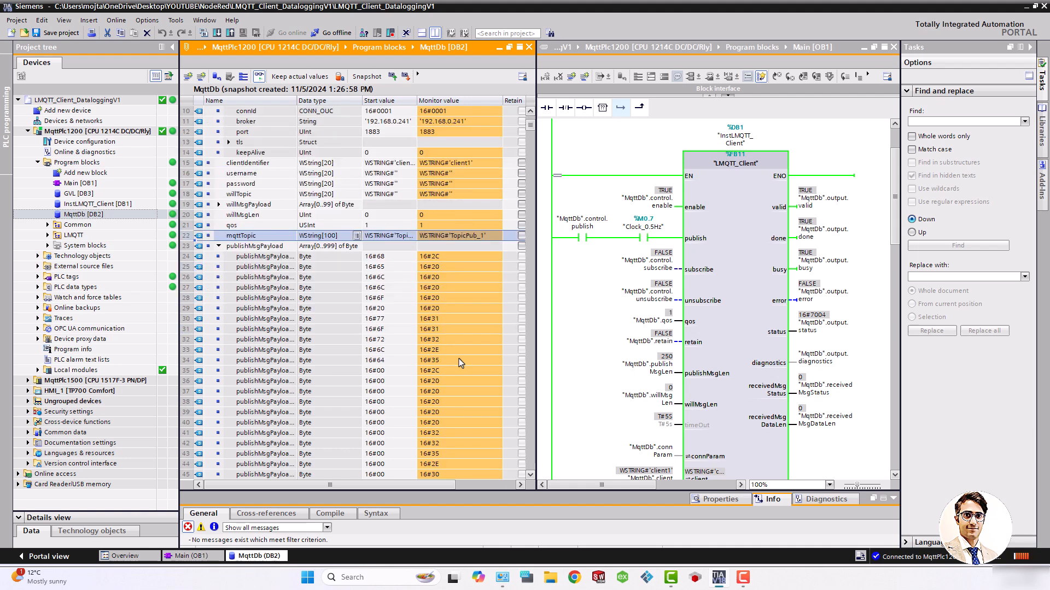
scroll(down, 3)
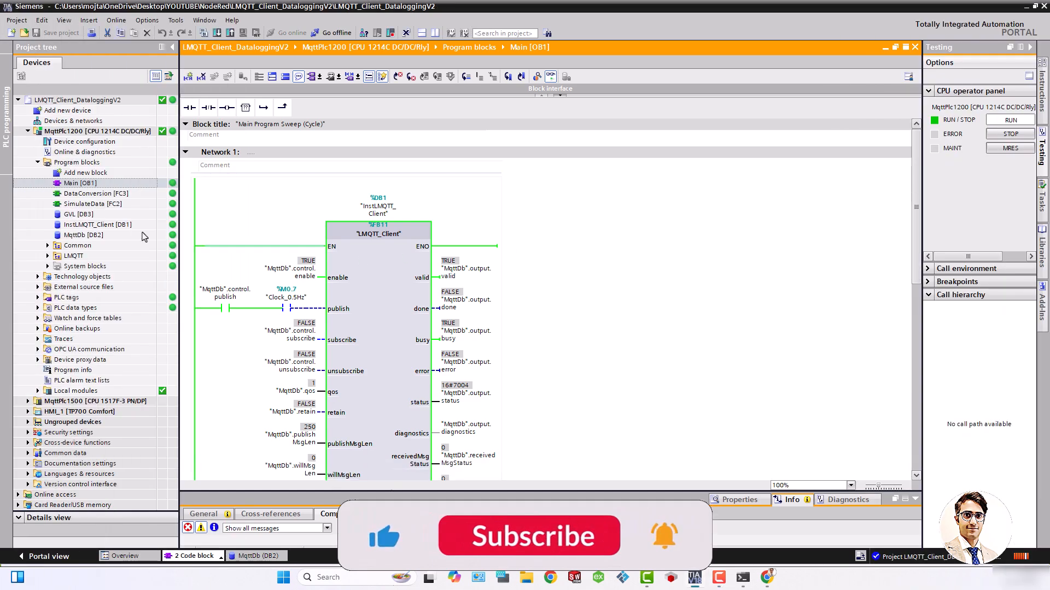
- Open GVL [DB3], narrow its name column, and scroll Main to Network 2's SimulateData call
double_click(68, 214)
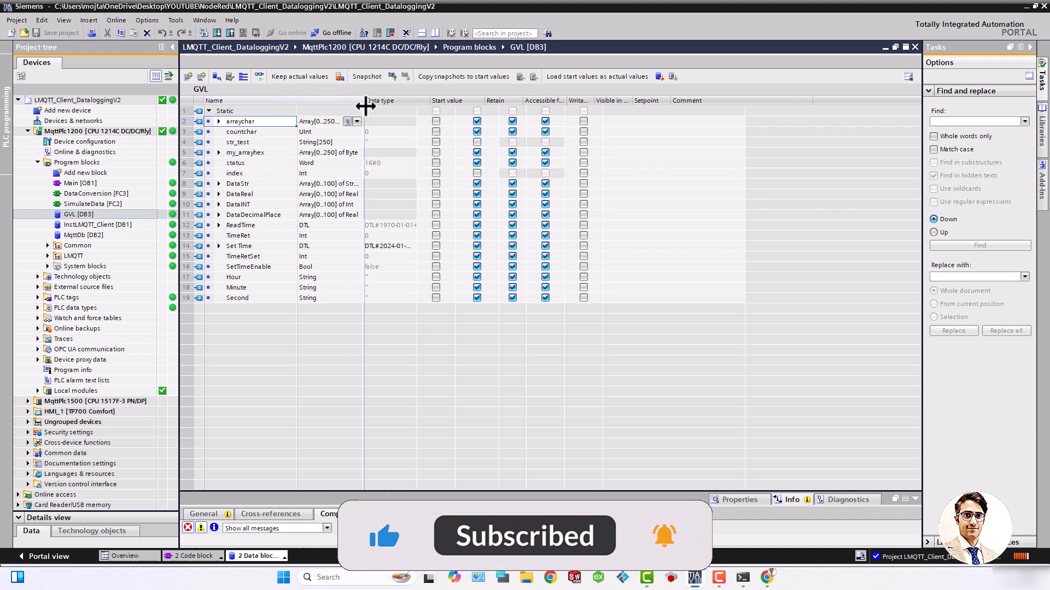
drag(364, 105, 319, 106)
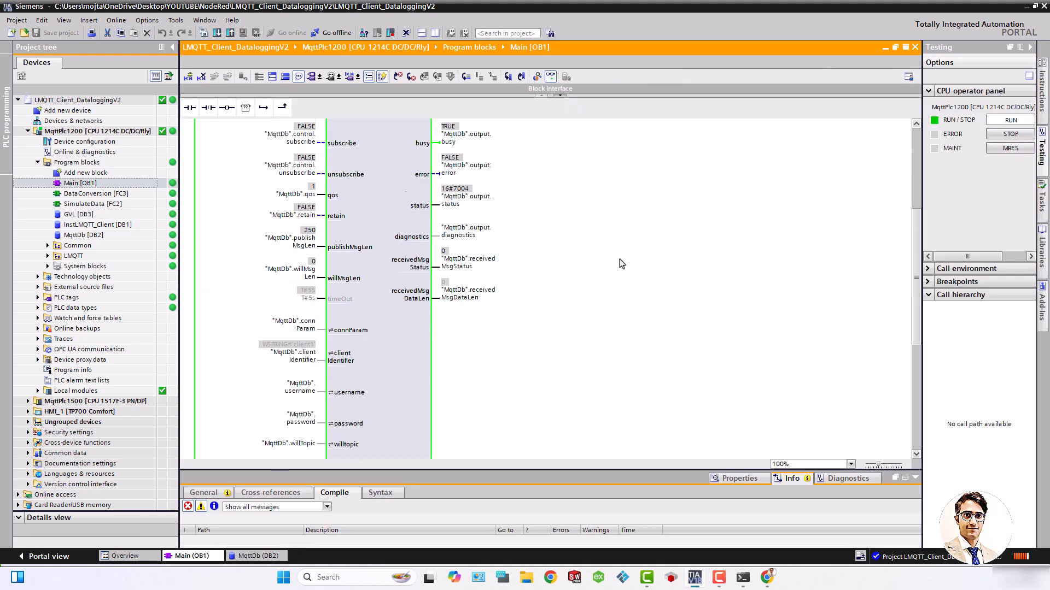
scroll(down, 3)
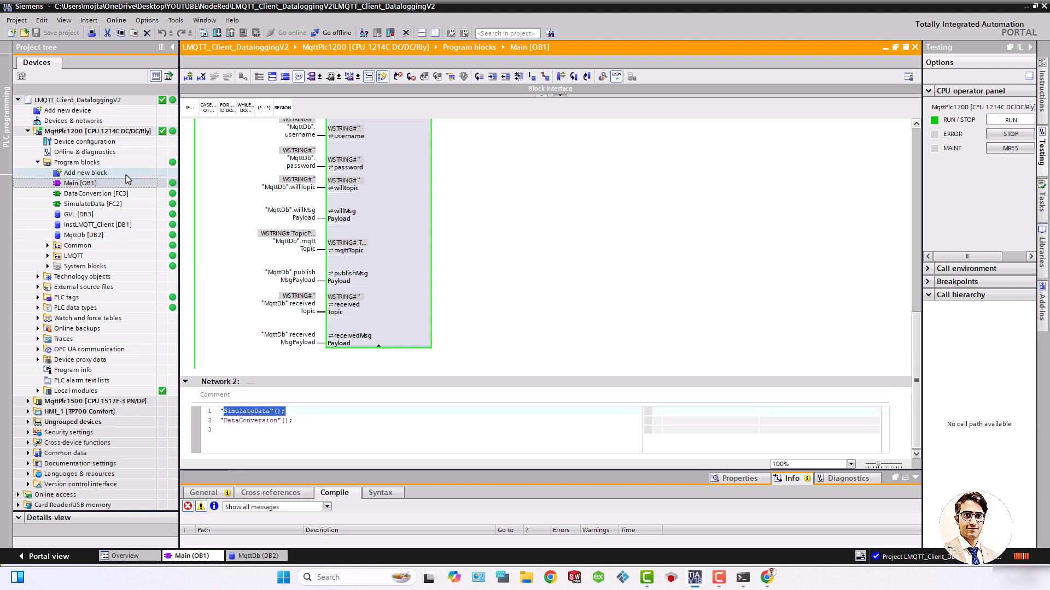
click(92, 204)
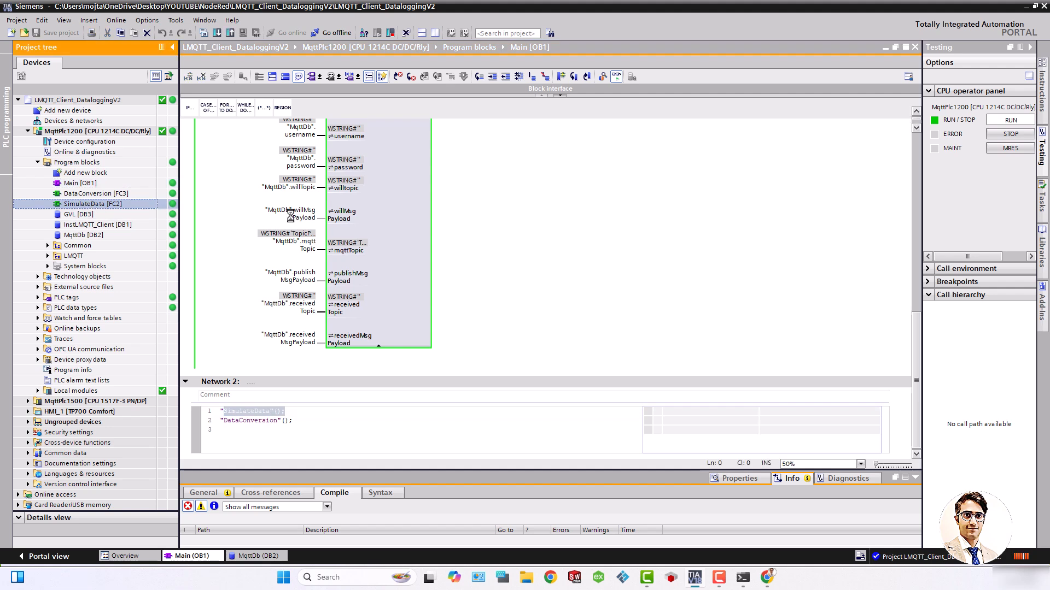
double_click(93, 203)
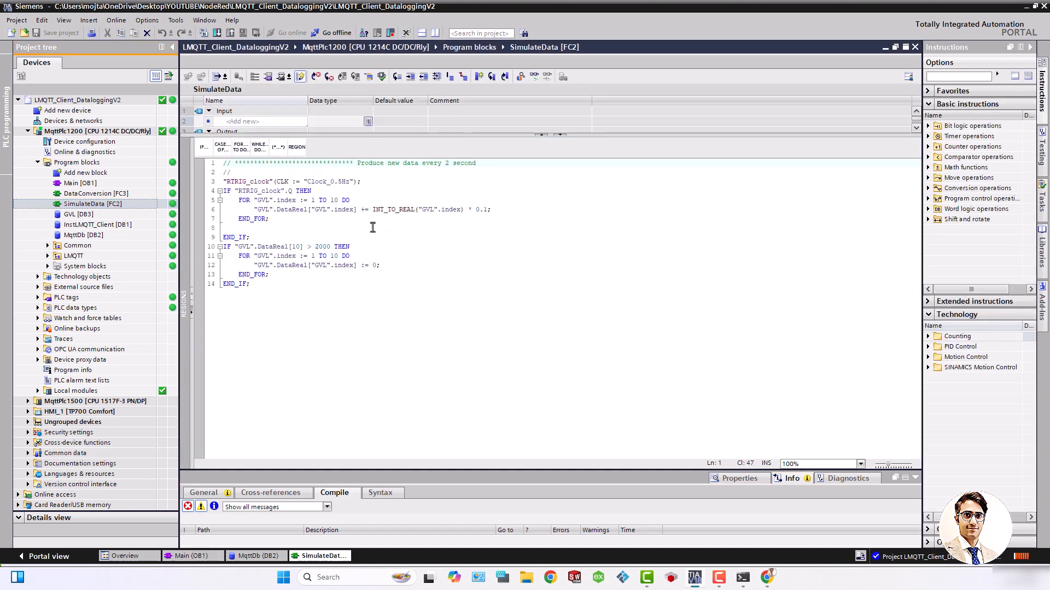
drag(476, 163, 358, 163)
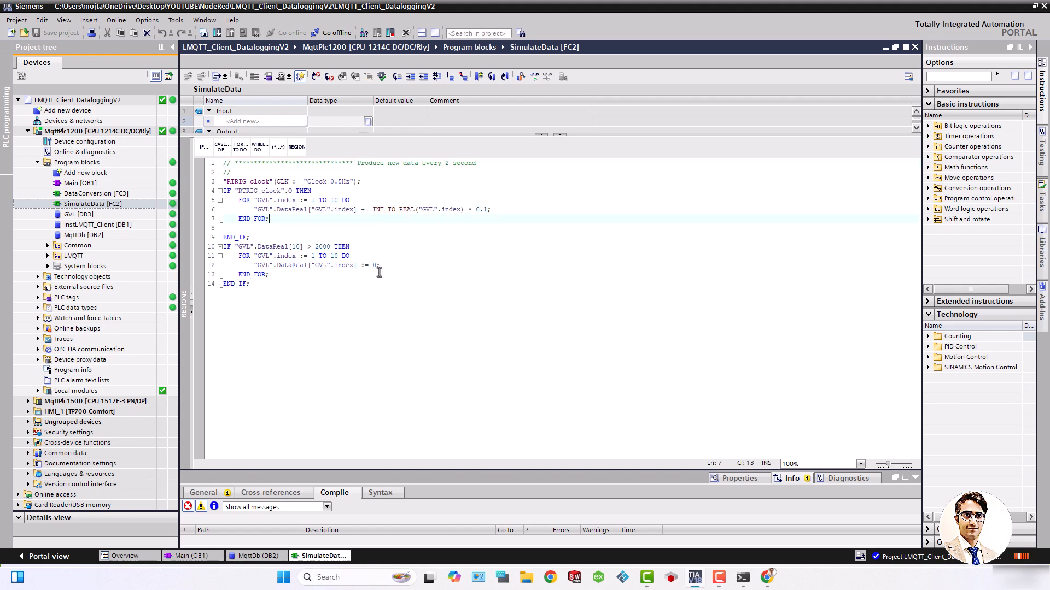
mouse_move(376, 280)
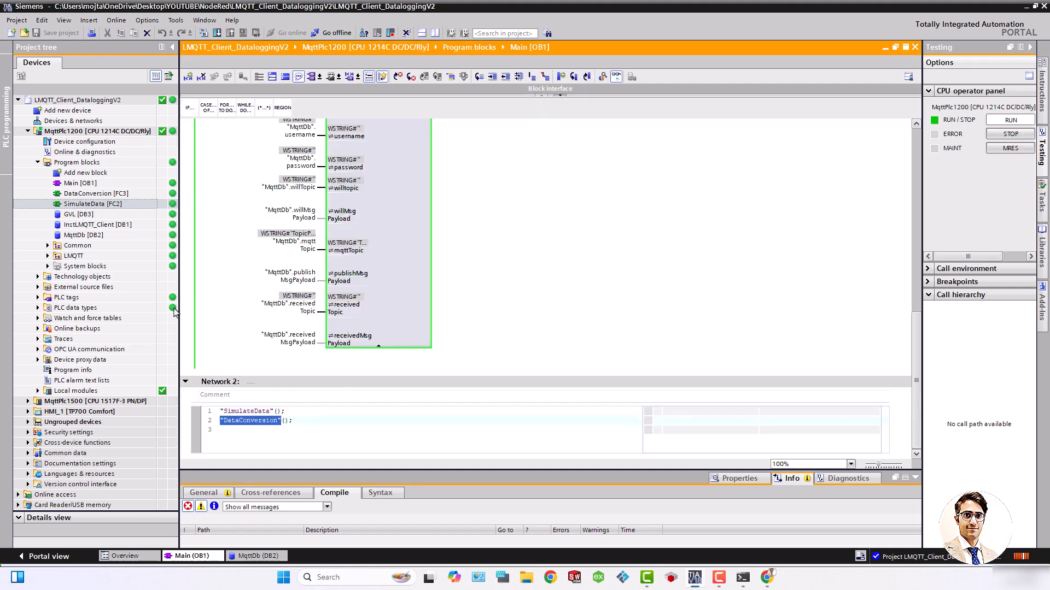
- Open DataConversion [FC3] and scroll its CONCAT, Strg_TO_Chars and CHAR_TO_BYTE networks
click(97, 194)
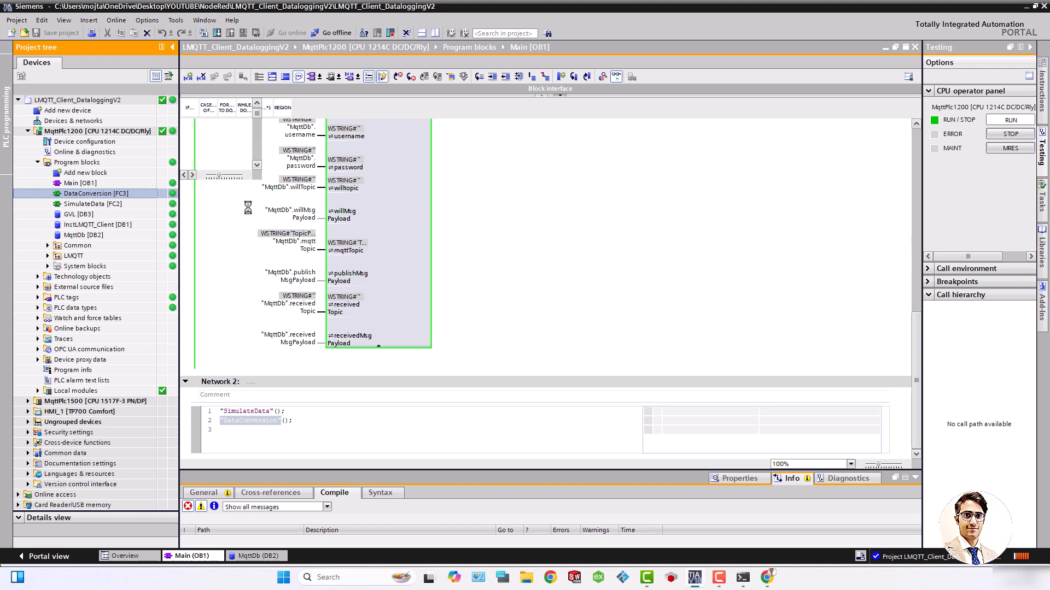
double_click(93, 193)
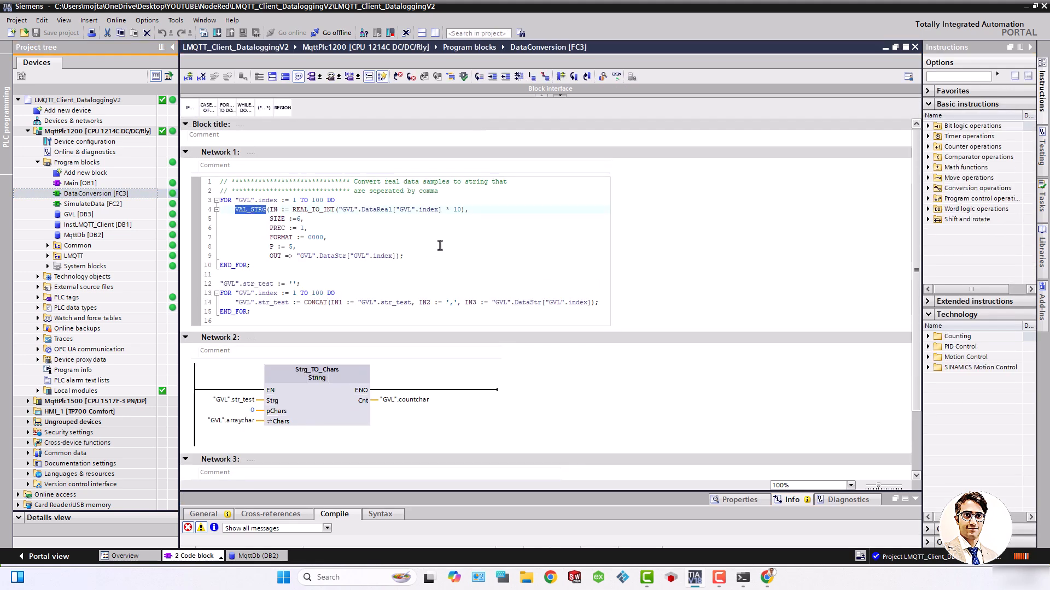
mouse_move(457, 209)
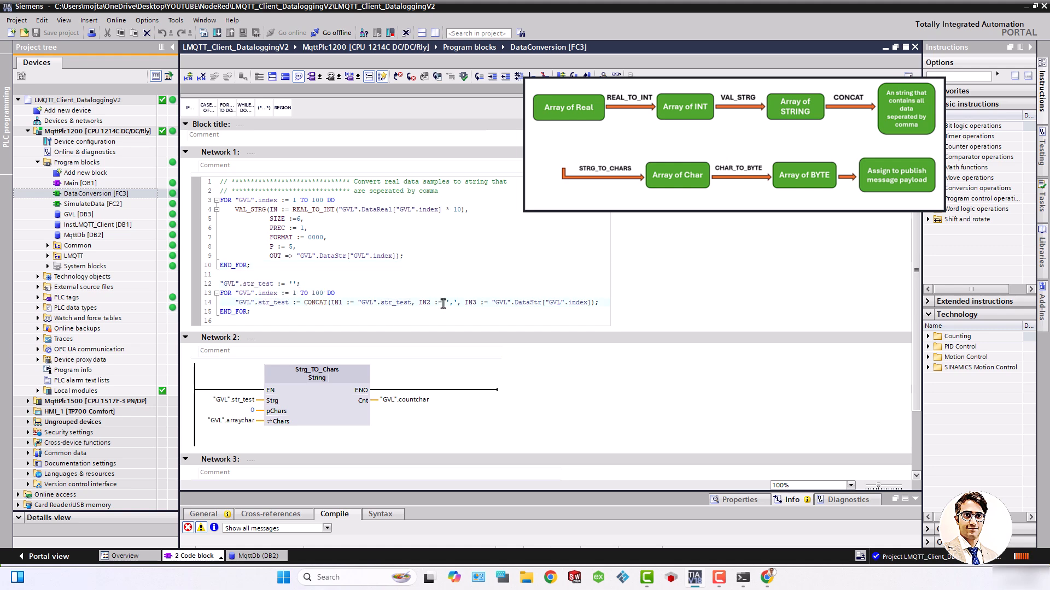
double_click(448, 302)
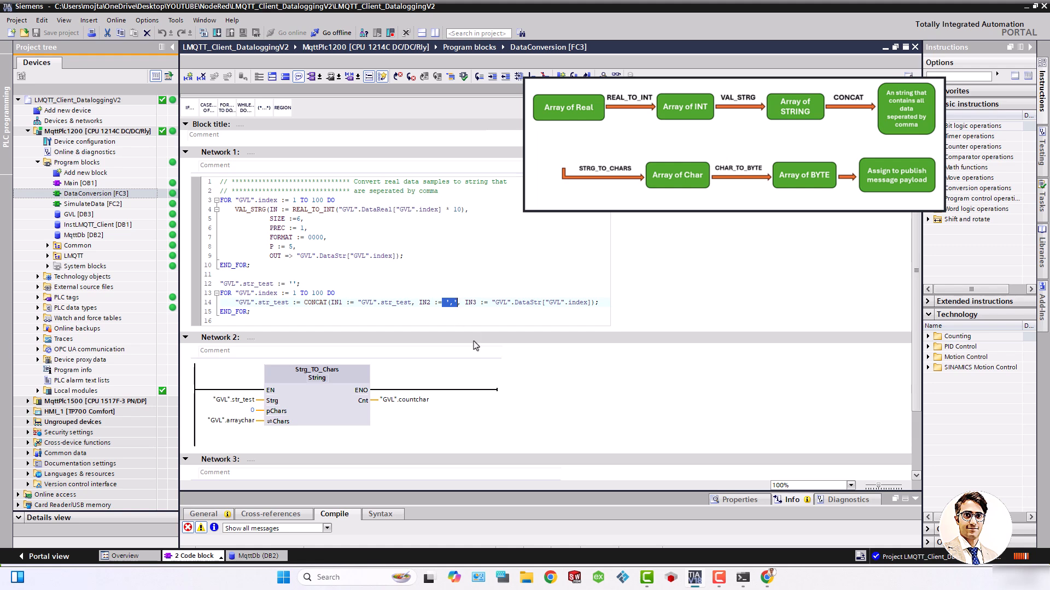
scroll(down, 3)
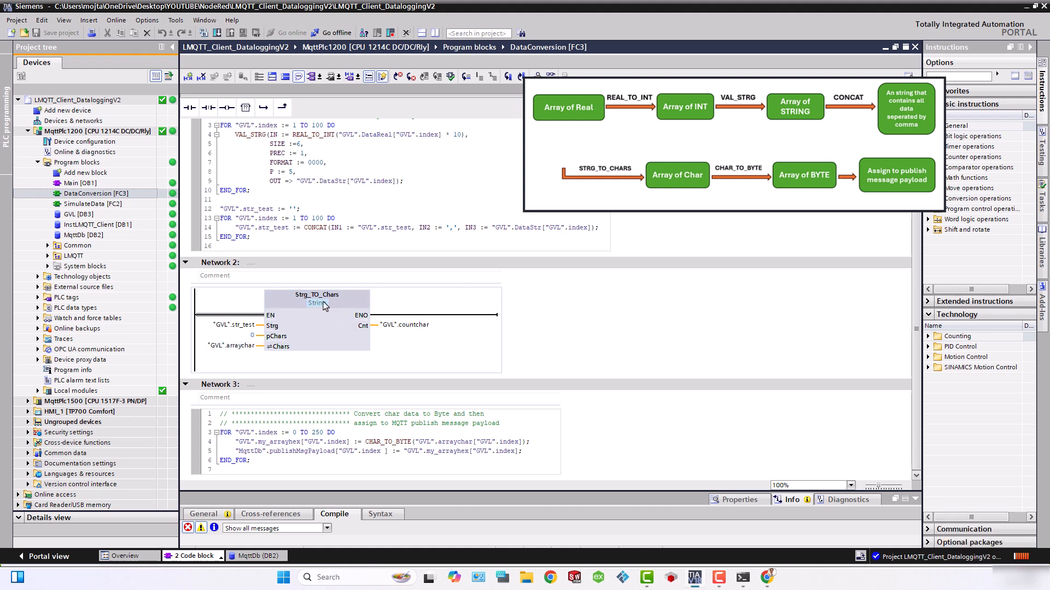
click(317, 303)
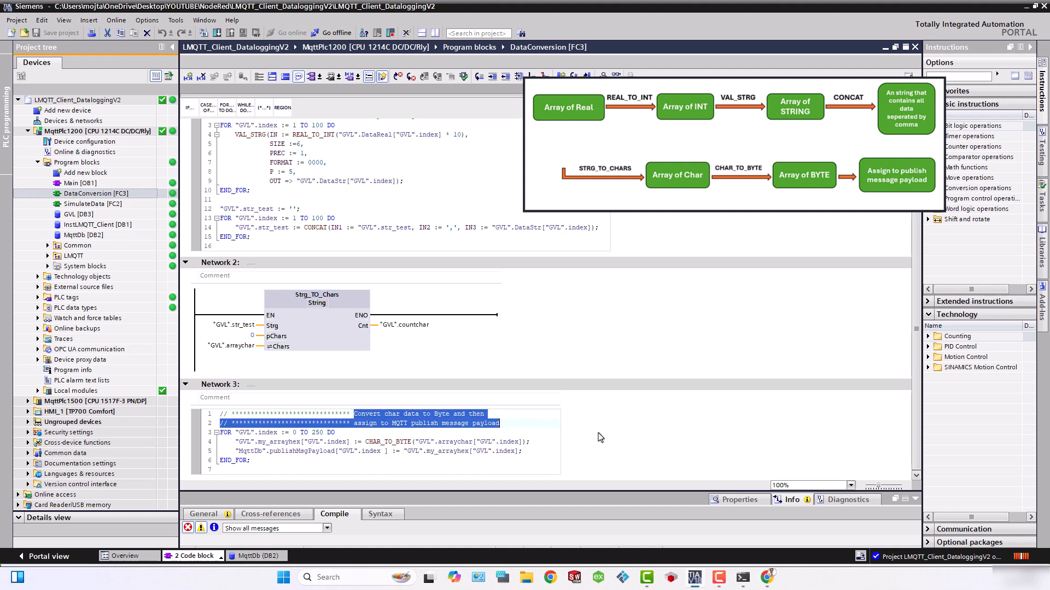
mouse_move(587, 464)
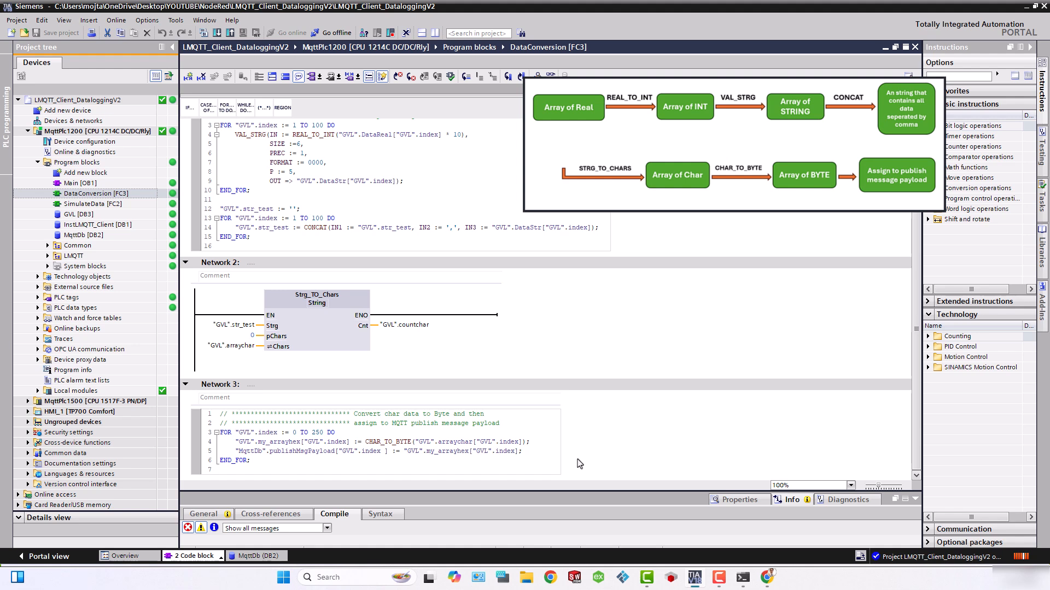
mouse_move(98, 189)
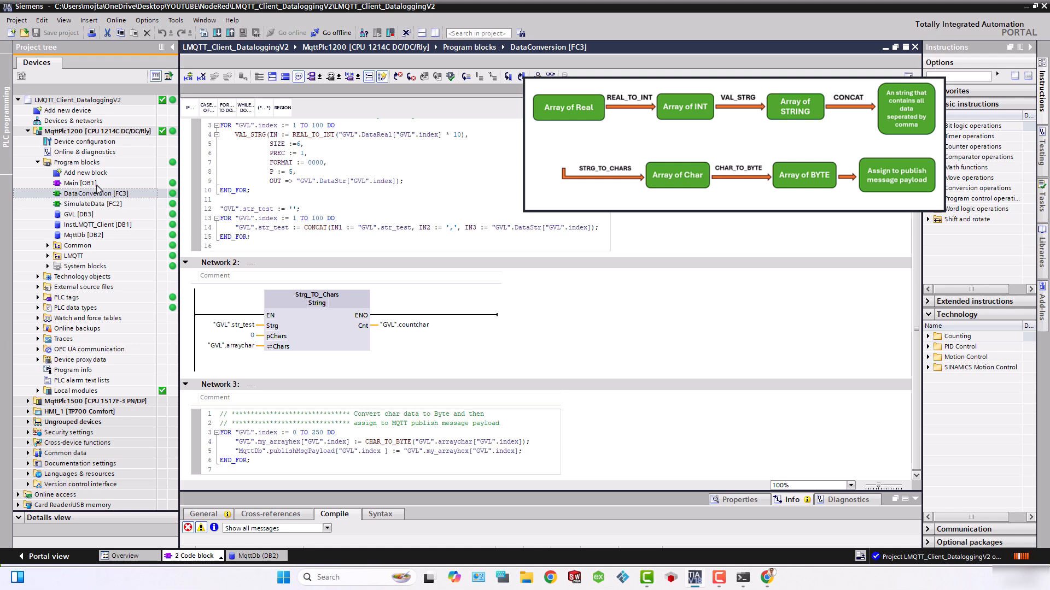